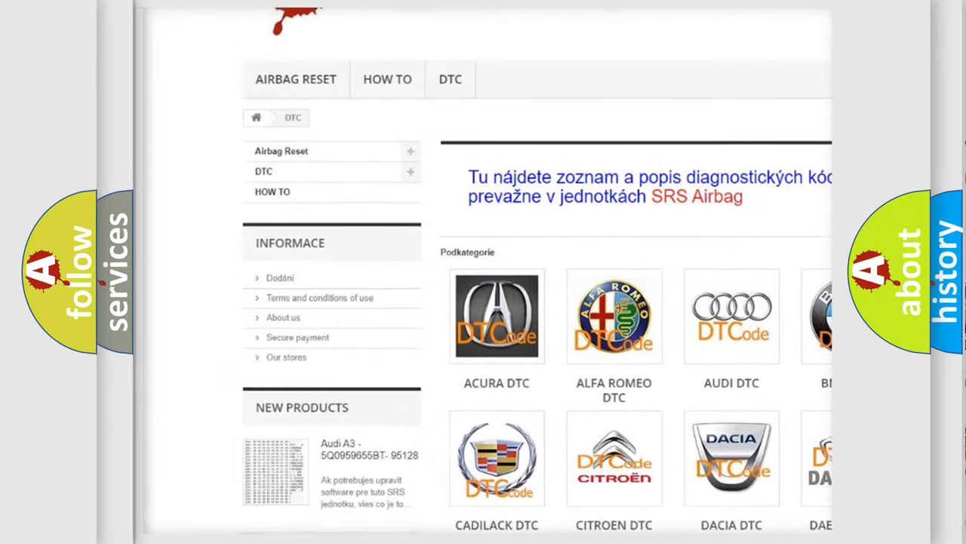
{"action": "scroll", "scroll_direction": "down", "scroll_amount": 3}
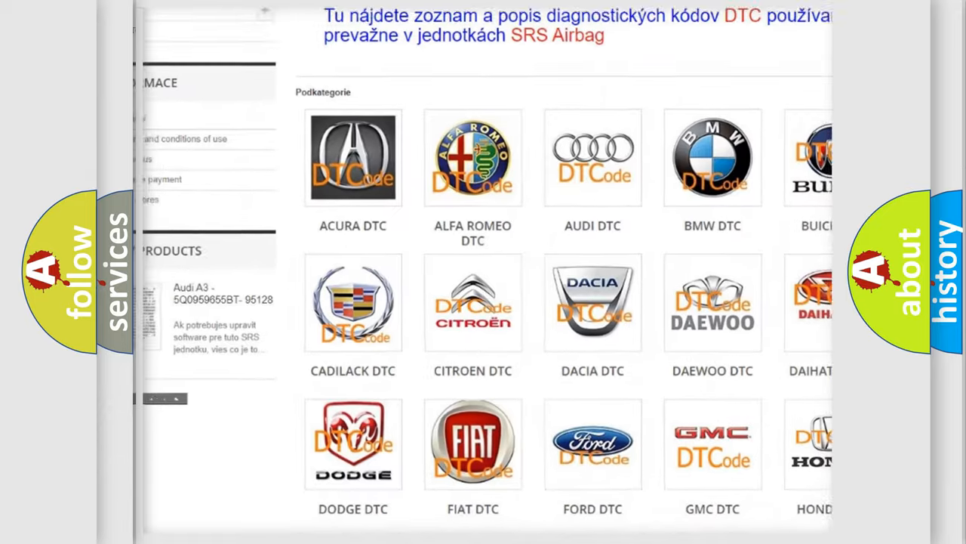